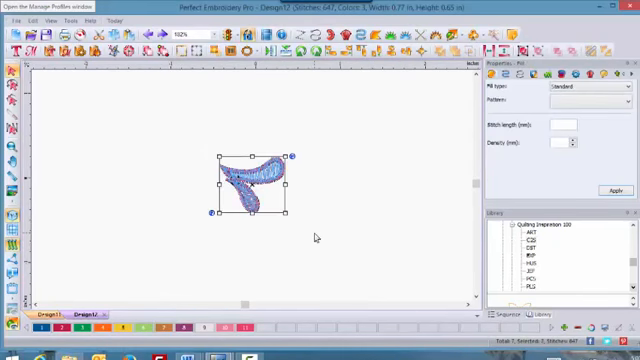
{"action": "mouse_move", "coordinate": [252, 48]}
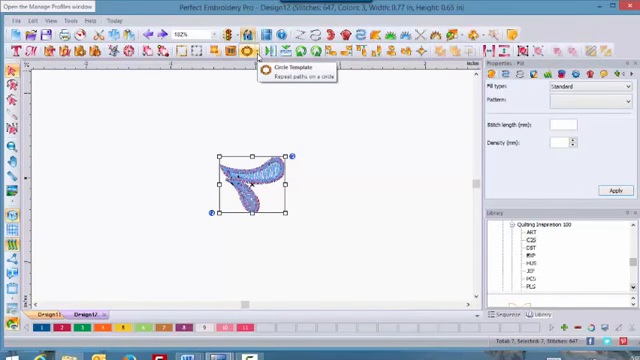
- Reveal the Shape, Reflection and Scatter Template choices for the selected feather
{"action": "left_click", "coordinate": [252, 48]}
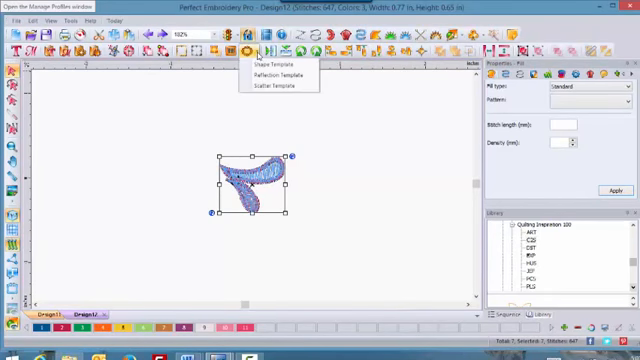
{"action": "mouse_move", "coordinate": [280, 76]}
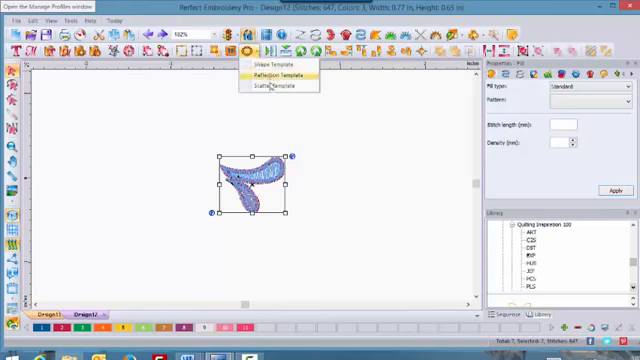
{"action": "mouse_move", "coordinate": [276, 92]}
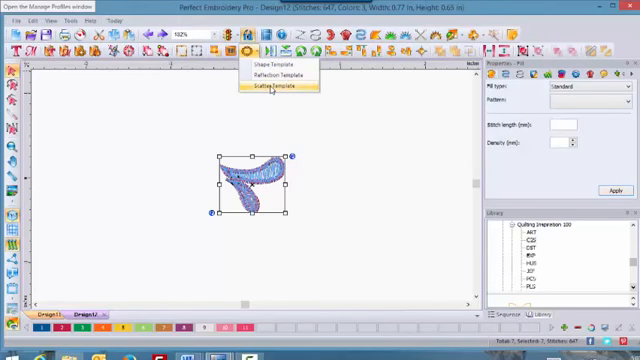
- Scatter copies of the feather across the hoop with varied size and rotation, reshuffled once, then applied
{"action": "left_click", "coordinate": [276, 92]}
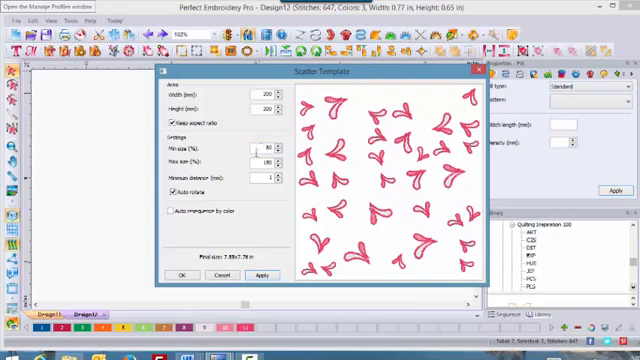
{"action": "mouse_move", "coordinate": [298, 204]}
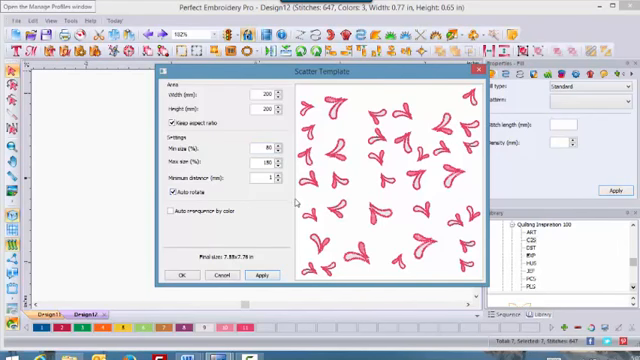
{"action": "mouse_move", "coordinate": [298, 212]}
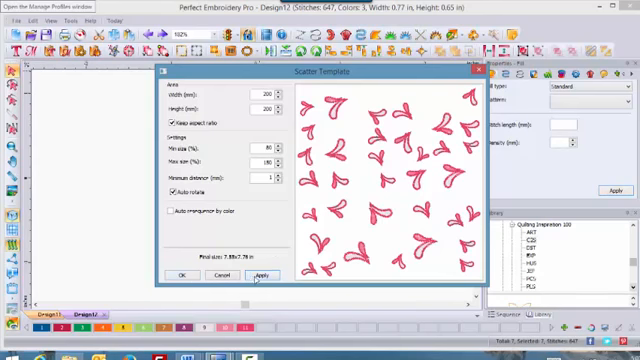
{"action": "left_click", "coordinate": [258, 274]}
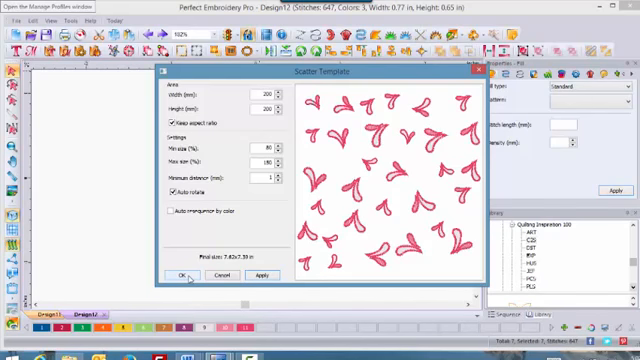
{"action": "left_click", "coordinate": [180, 274]}
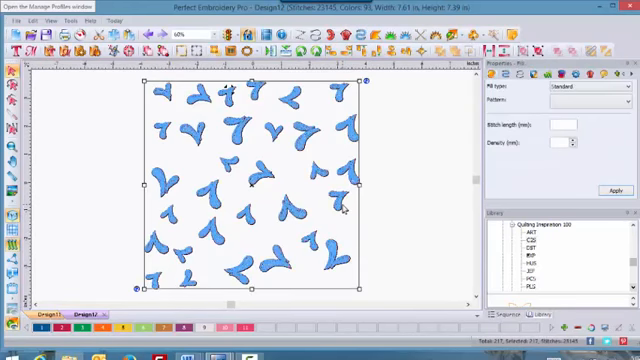
- Ungroup the scattered feathers and select a single copy for individual editing
{"action": "right_click", "coordinate": [344, 204]}
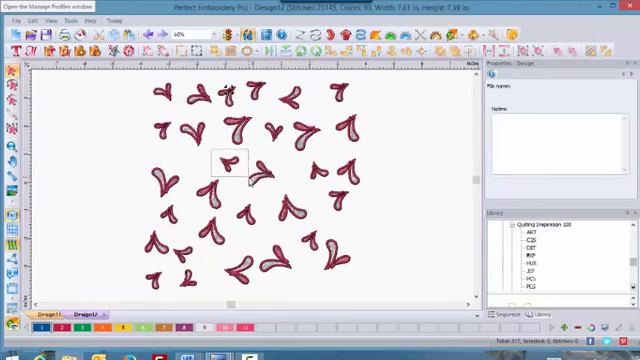
{"action": "left_click", "coordinate": [230, 166]}
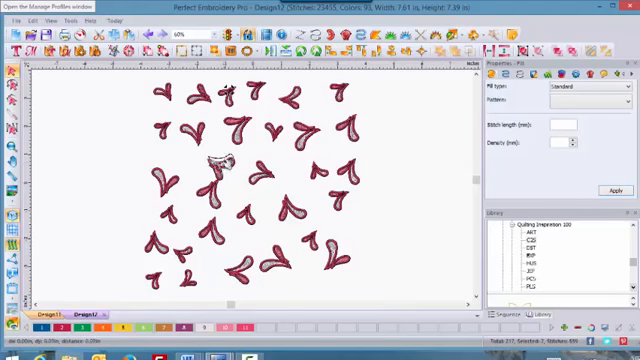
{"action": "left_click", "coordinate": [212, 162]}
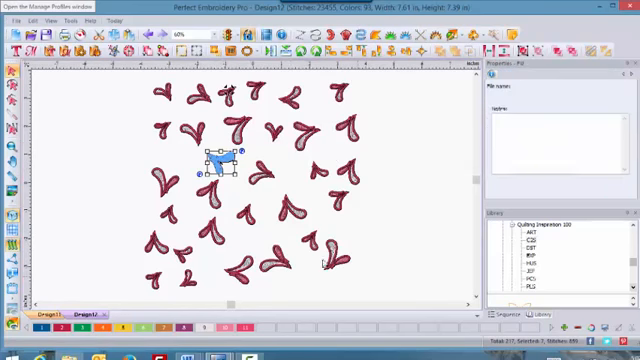